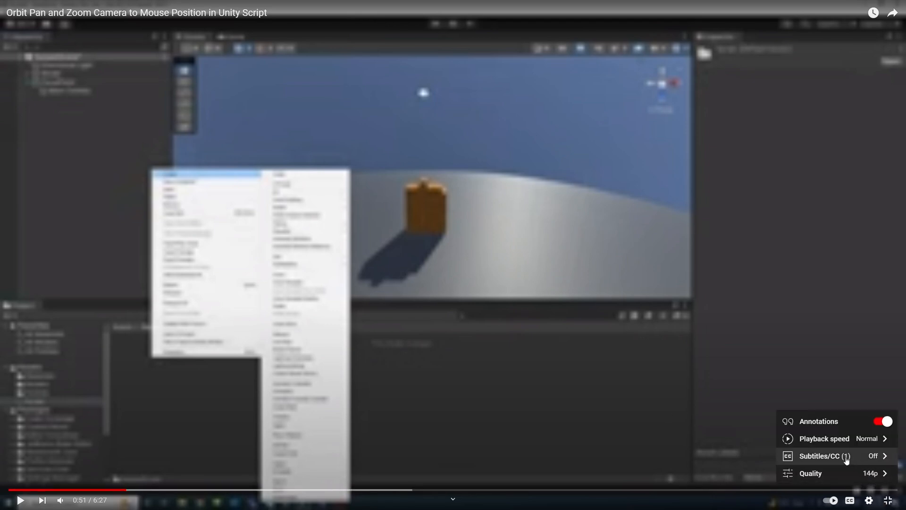
- Dismiss the YouTube video's playback settings menu
click(810, 473)
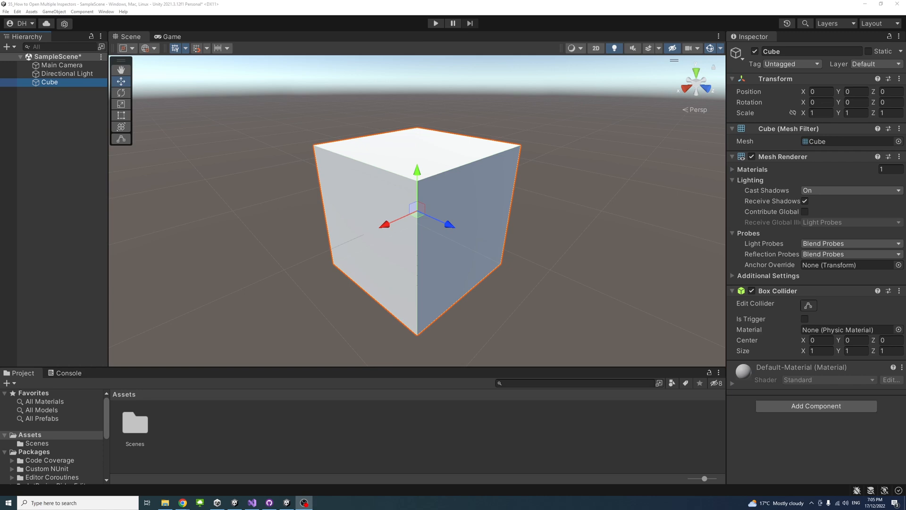
mouse_move(445, 291)
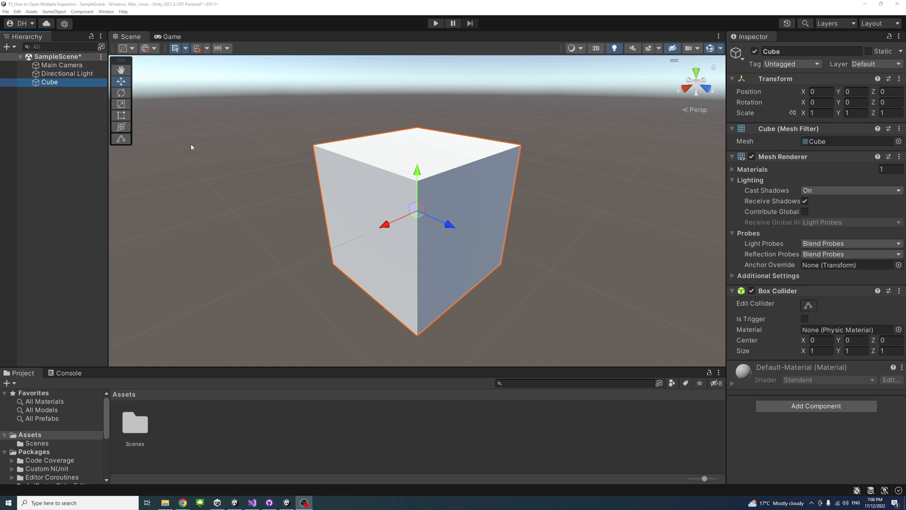
mouse_move(6, 129)
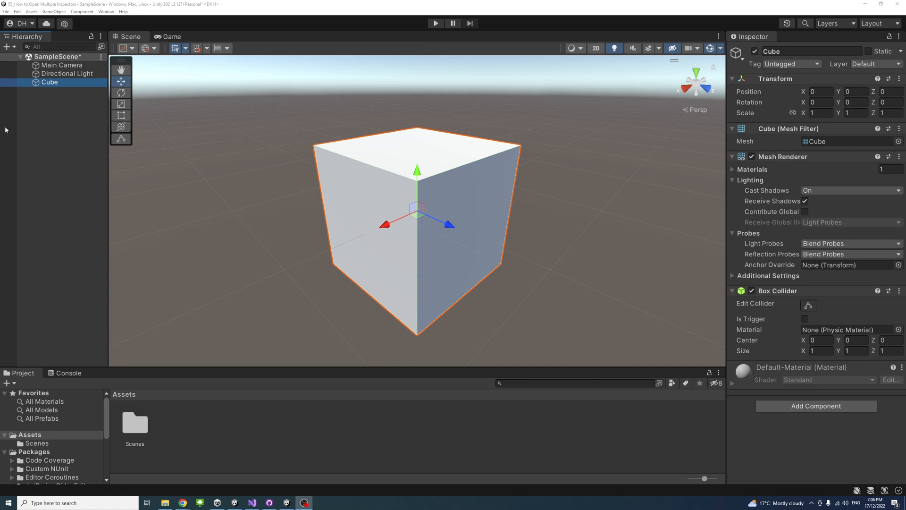
mouse_move(53, 85)
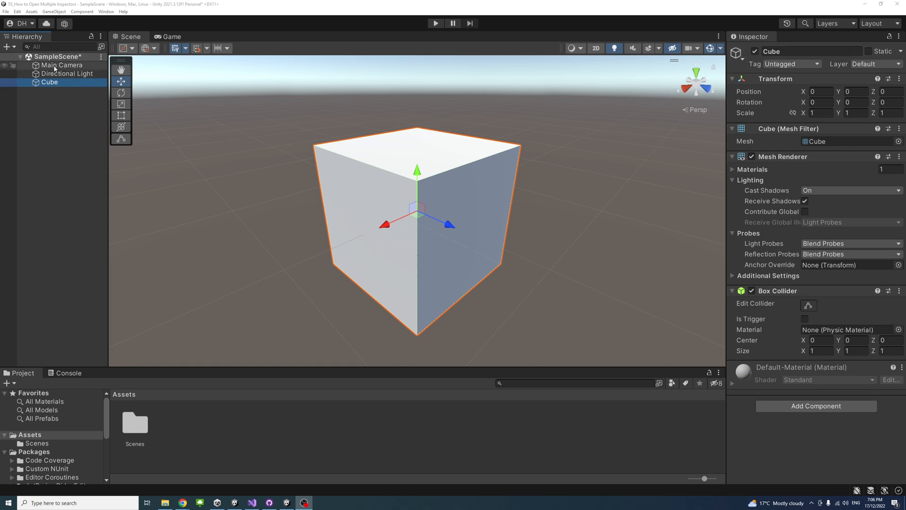
- Float a Main Camera properties window, then show the Cube in the main inspector
right_click(62, 66)
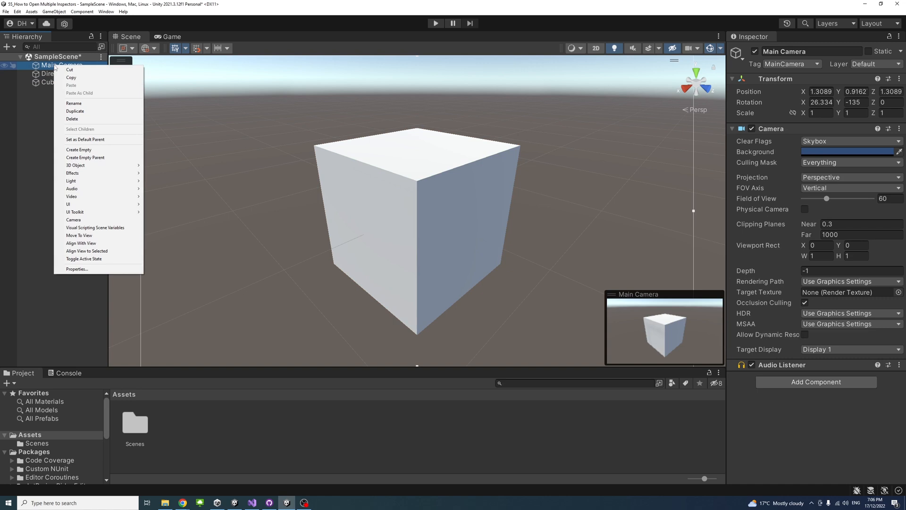
mouse_move(81, 243)
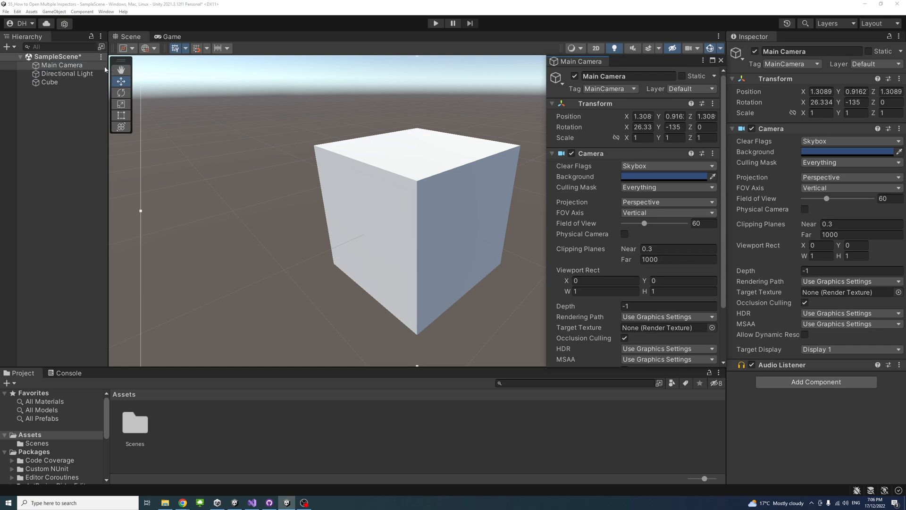
click(48, 82)
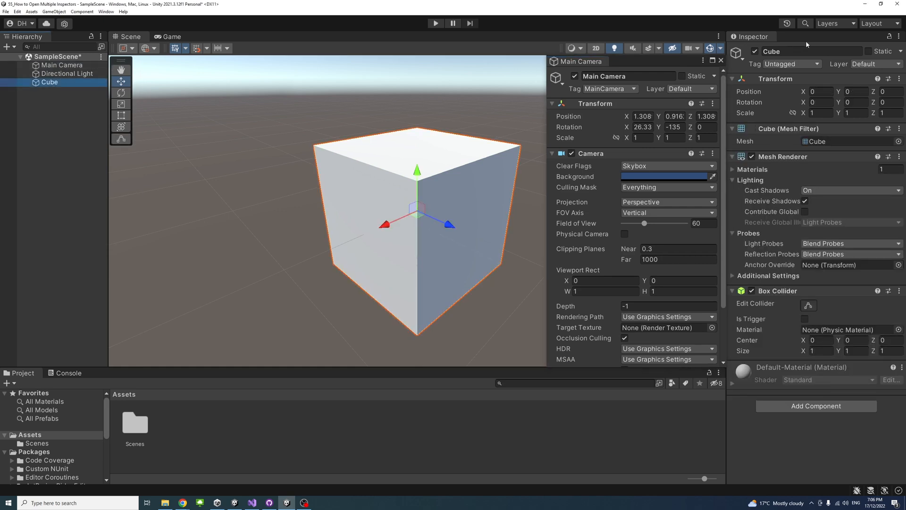
mouse_move(606, 71)
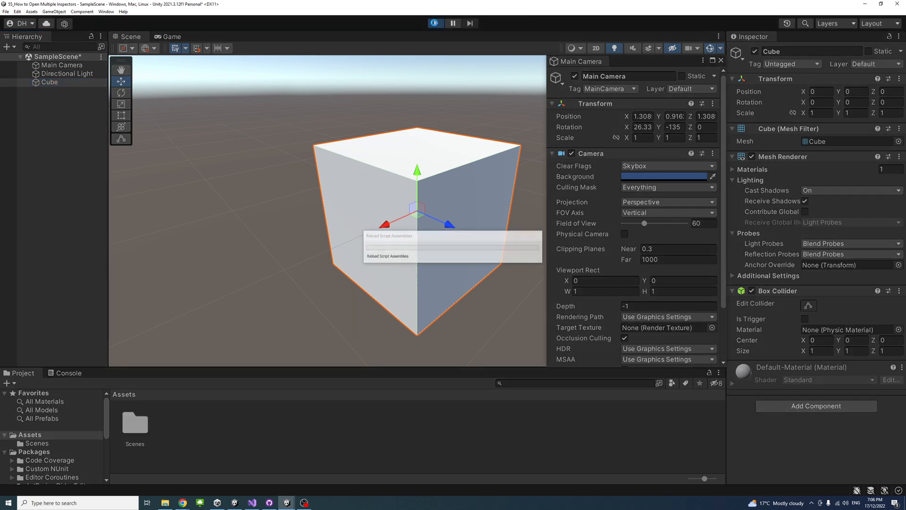
- During play, set Main Camera Position X to 1.01 and scrub the Cube's position to 0.27
click(434, 22)
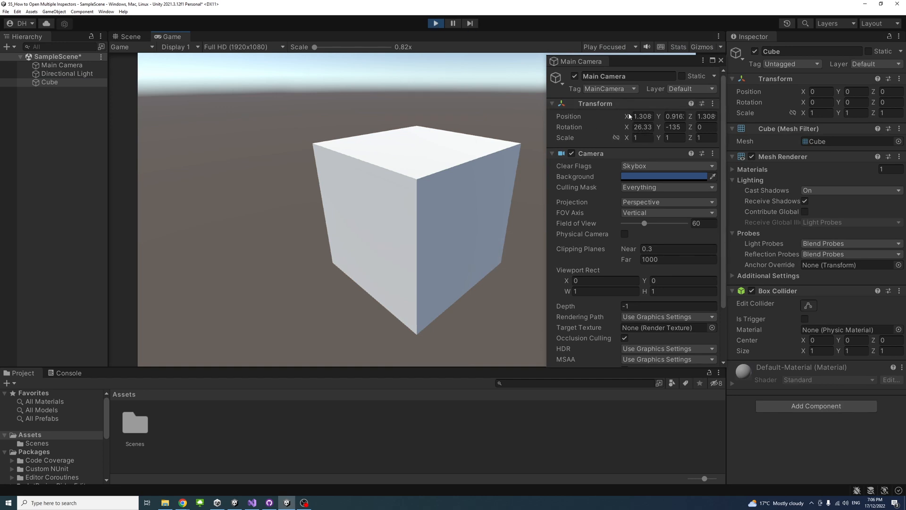
text(1.01)
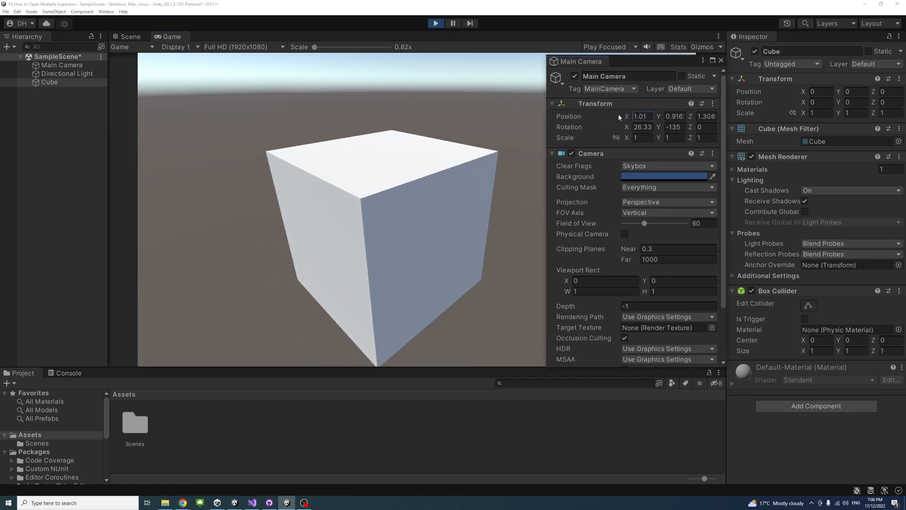
drag(627, 116, 634, 116)
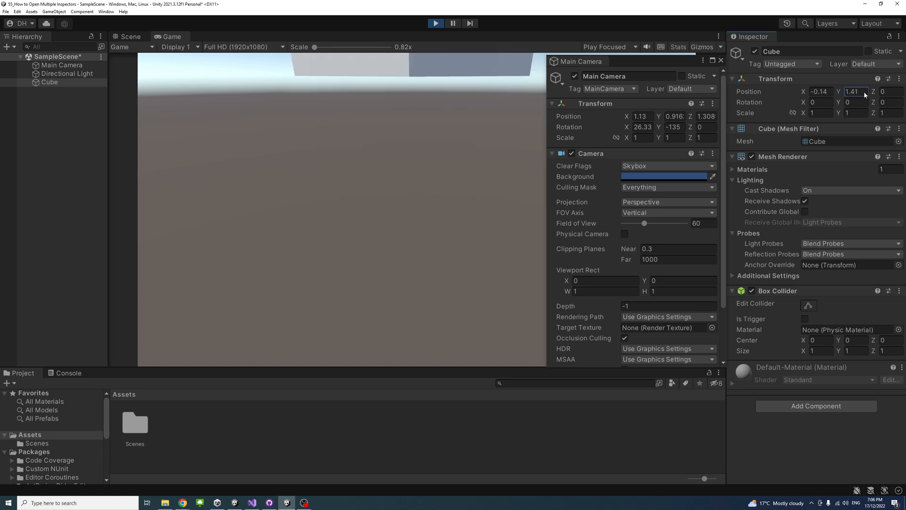
text(0.27)
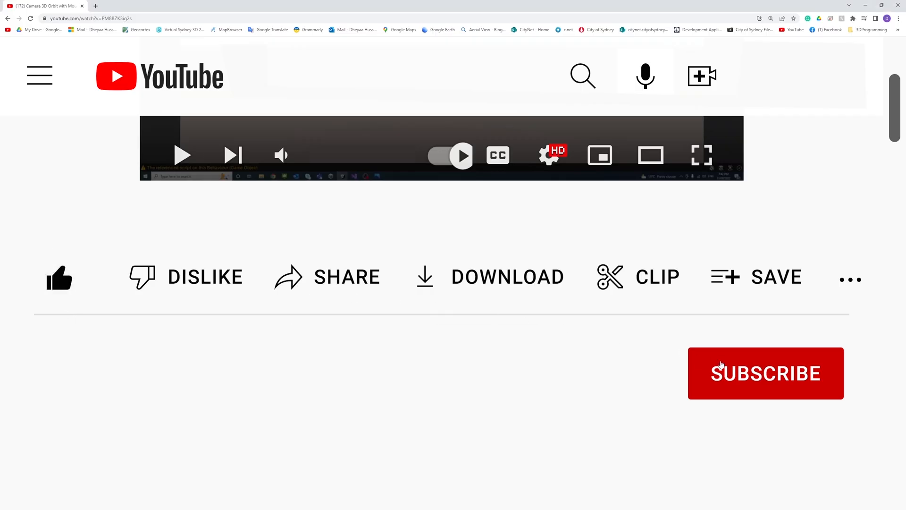
- Subscribe to the tutorial's YouTube channel
click(766, 372)
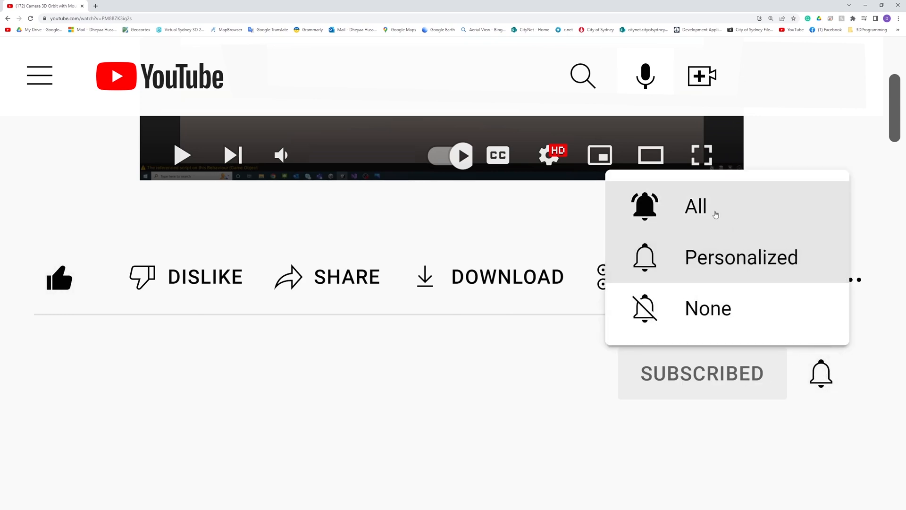